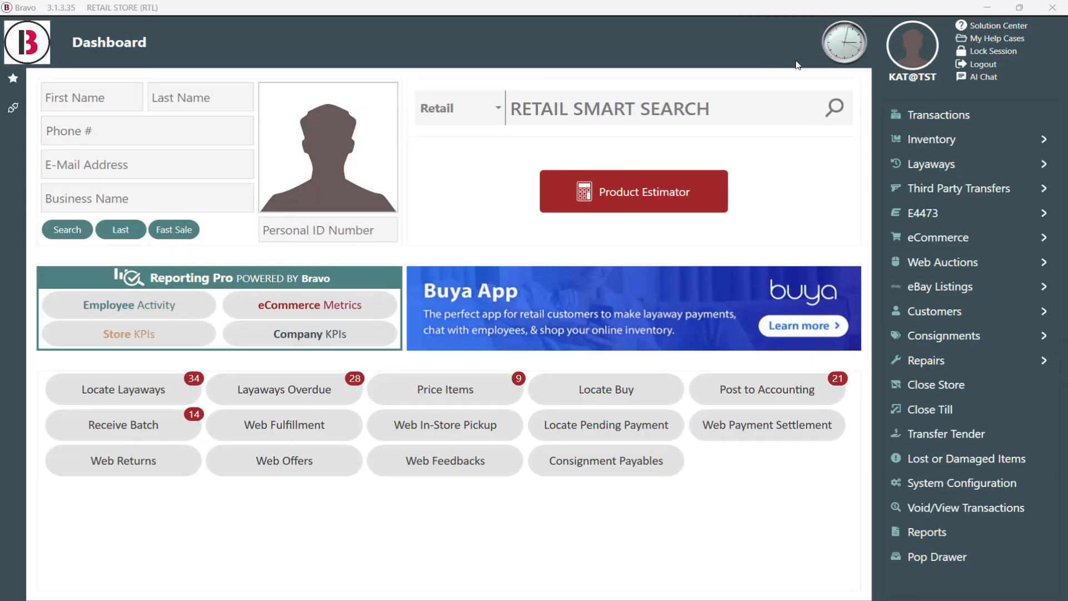
- Start a blank purchase order from Inventory's Stock Management
{"action": "left_click", "coordinate": [933, 139]}
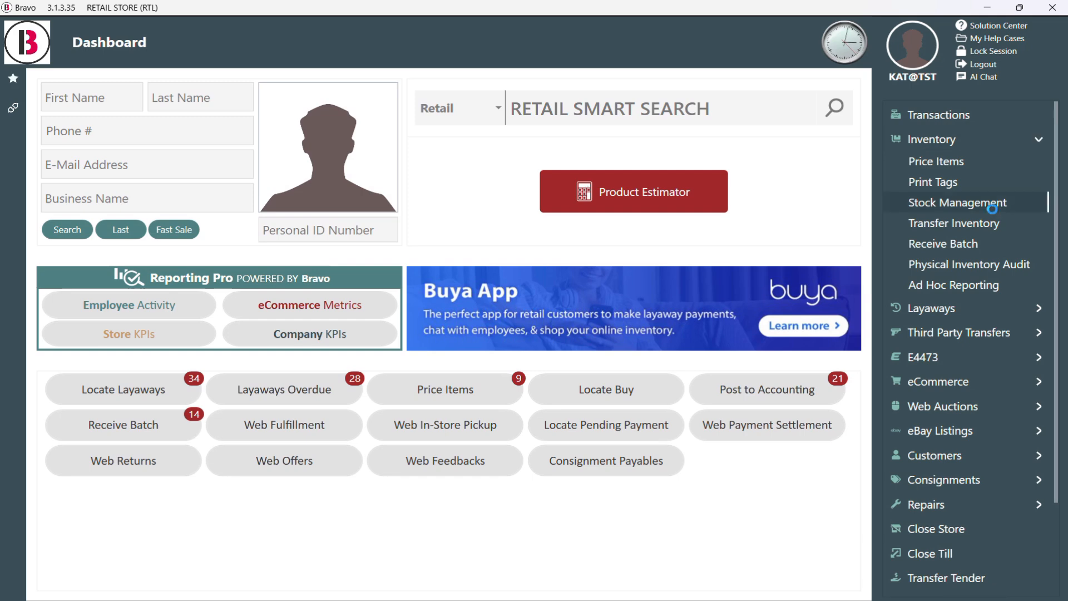
{"action": "left_click", "coordinate": [960, 202]}
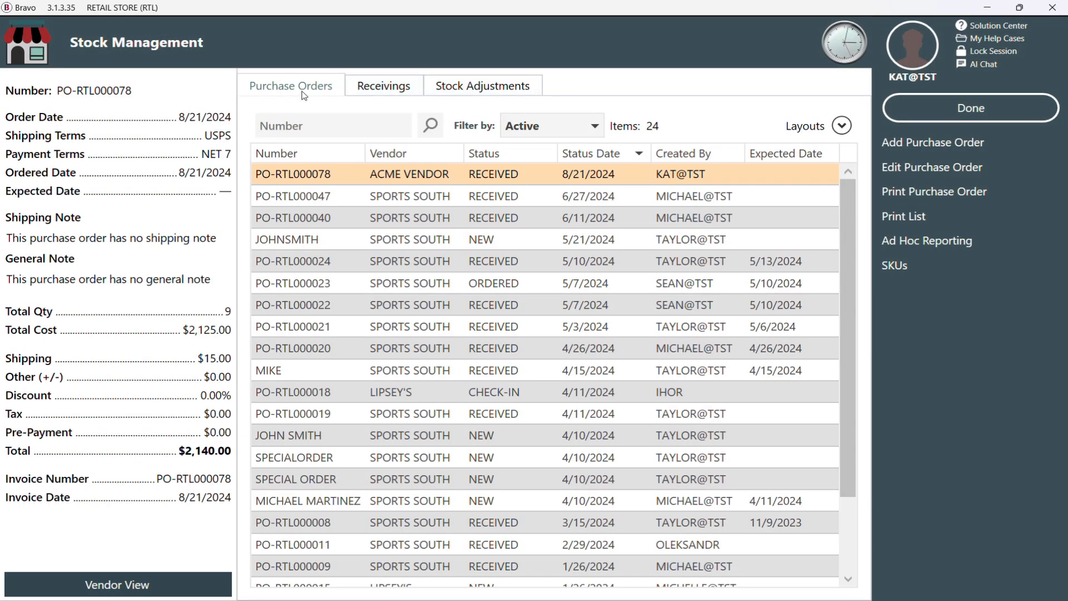
{"action": "mouse_move", "coordinate": [925, 141]}
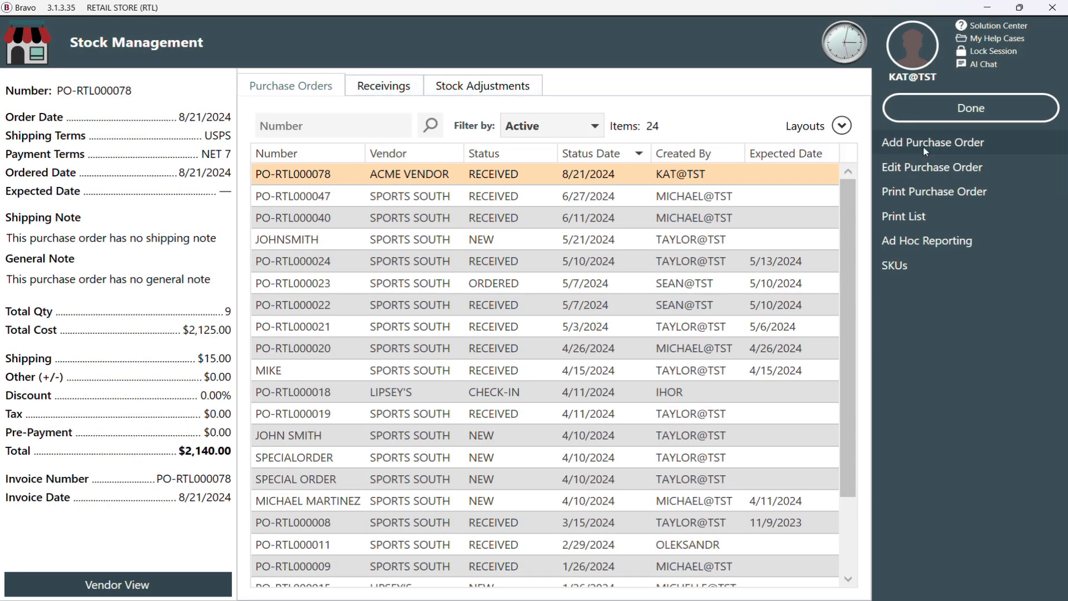
{"action": "left_click", "coordinate": [933, 142]}
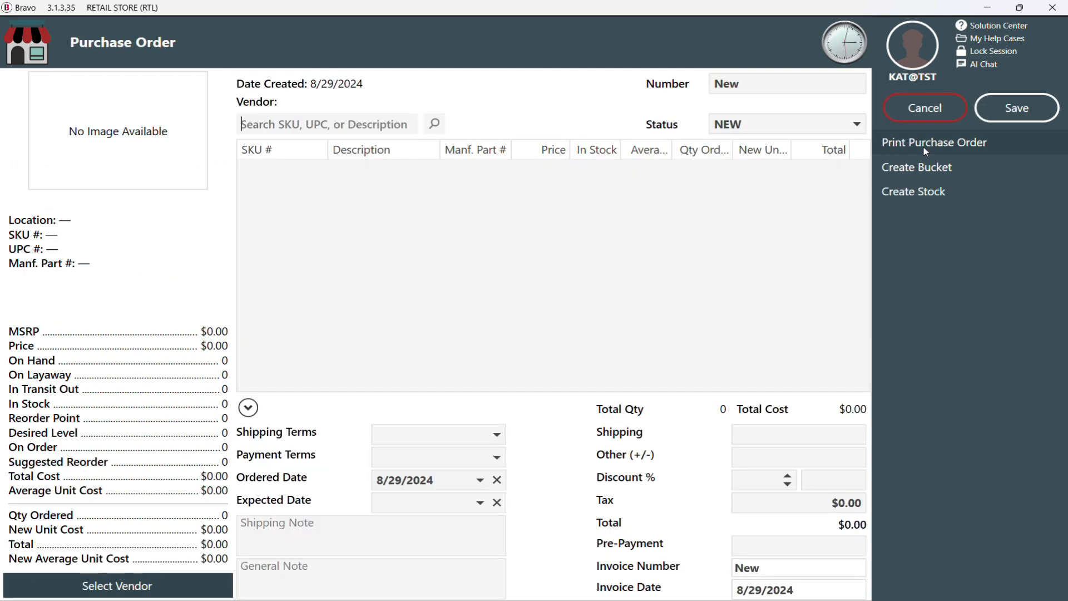
- Add GLOCK 27 GEN 3 and RUGER MAX-9 9MM LUGER DAY/NIGT lines to the order
{"action": "type", "text": "GLOCK"}
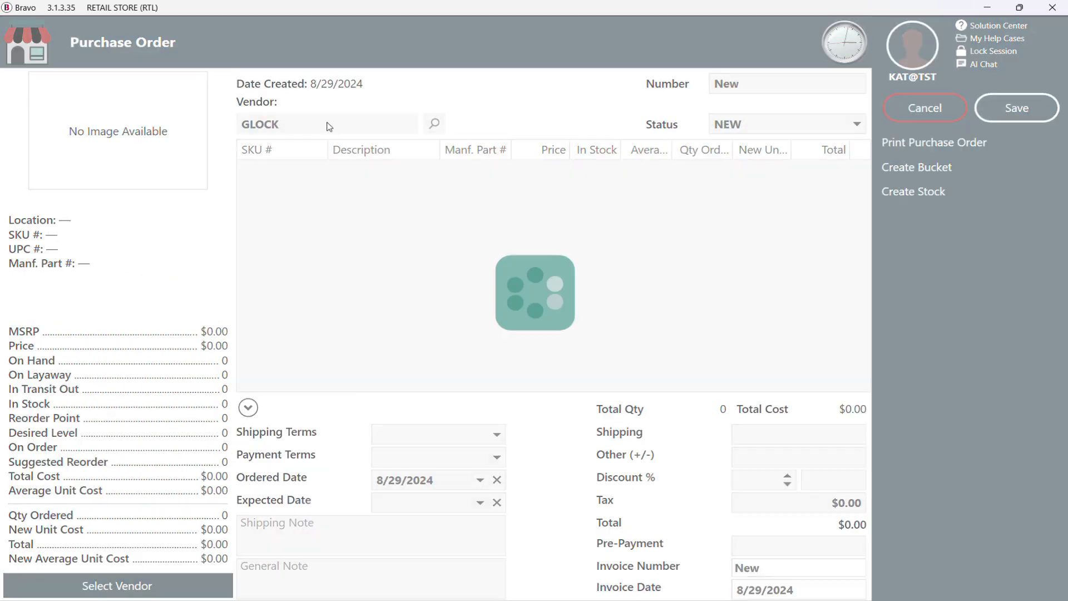
{"action": "left_click", "coordinate": [434, 124]}
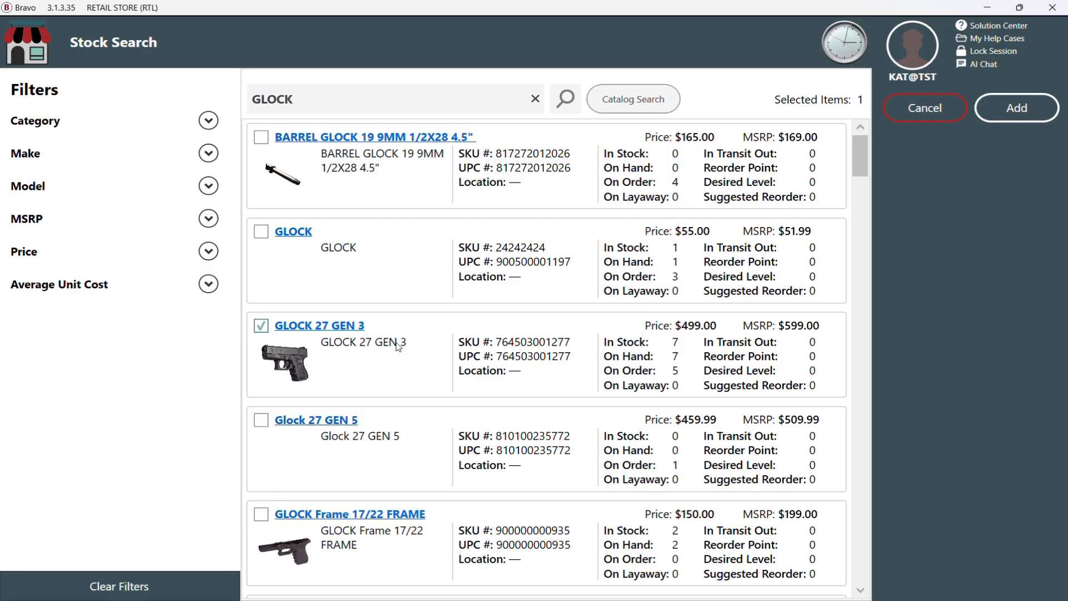
{"action": "left_click", "coordinate": [1016, 107]}
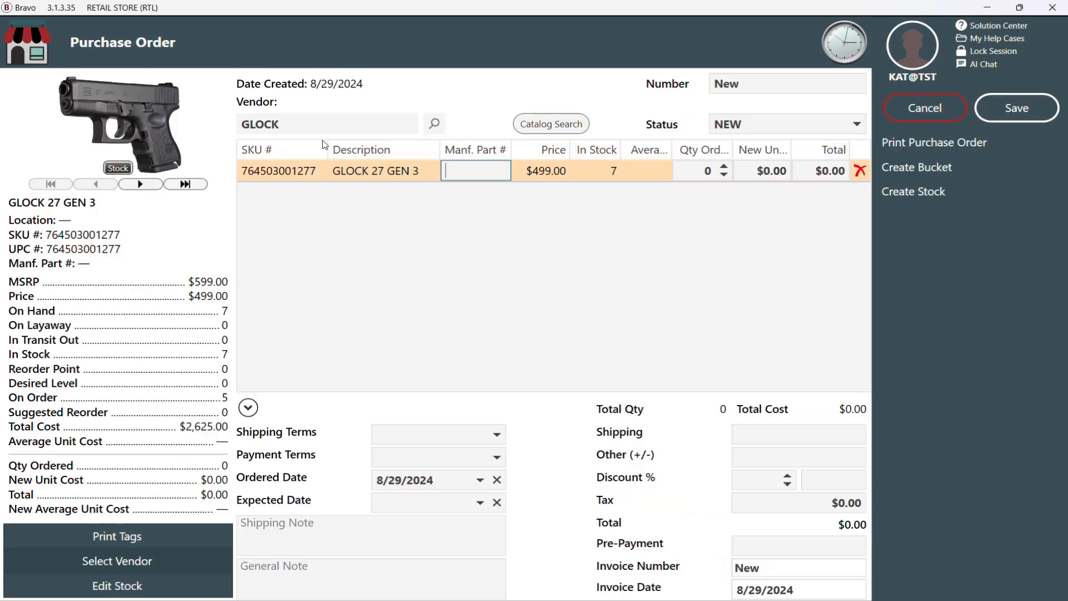
{"action": "left_click", "coordinate": [550, 123]}
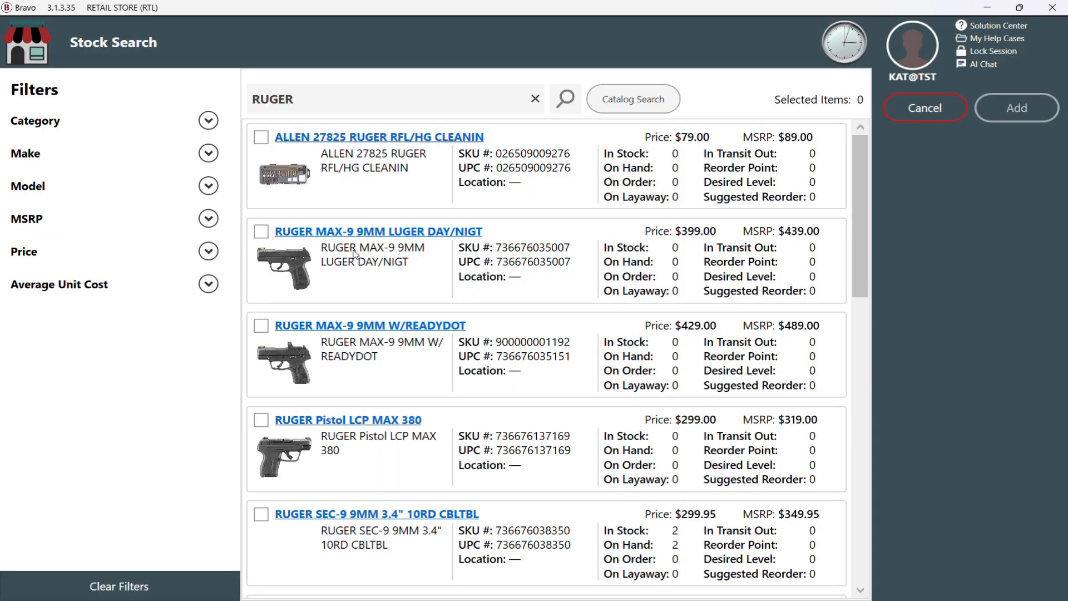
{"action": "left_click", "coordinate": [261, 231]}
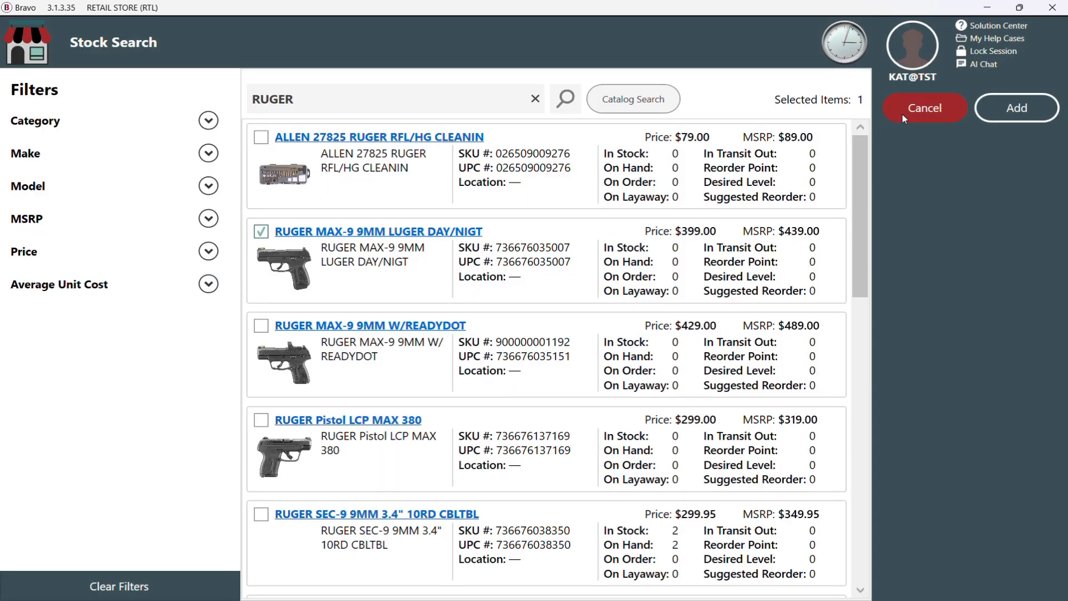
{"action": "left_click", "coordinate": [1016, 108]}
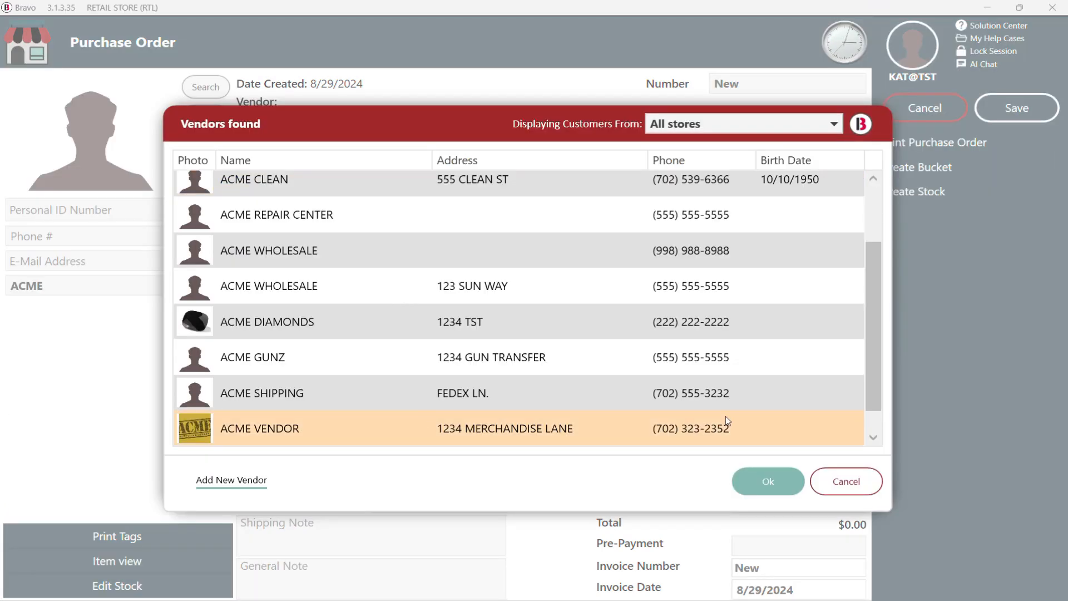
- Make ACME VENDOR the supplier and set the Ruger's new unit cost to 375.00
{"action": "left_click", "coordinate": [768, 480]}
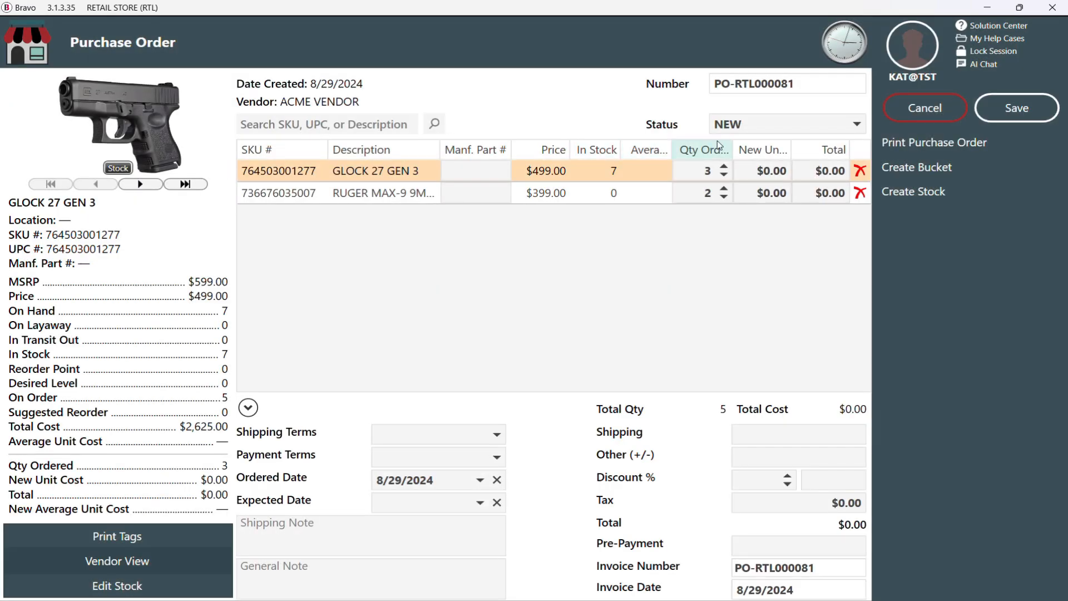
{"action": "left_click", "coordinate": [785, 123]}
{"action": "type", "text": "425"}
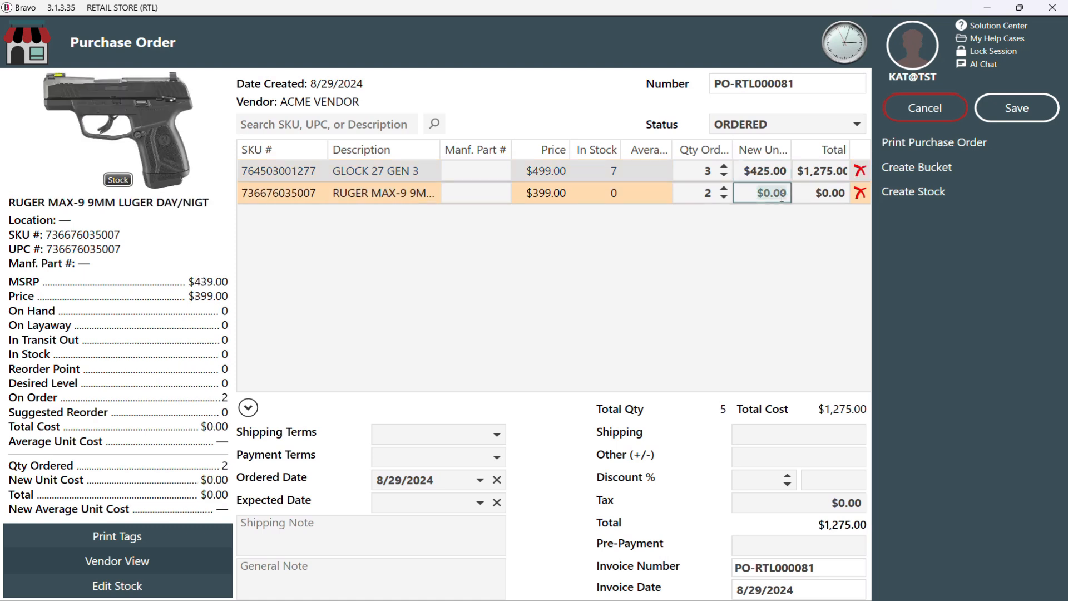
{"action": "type", "text": "375.00"}
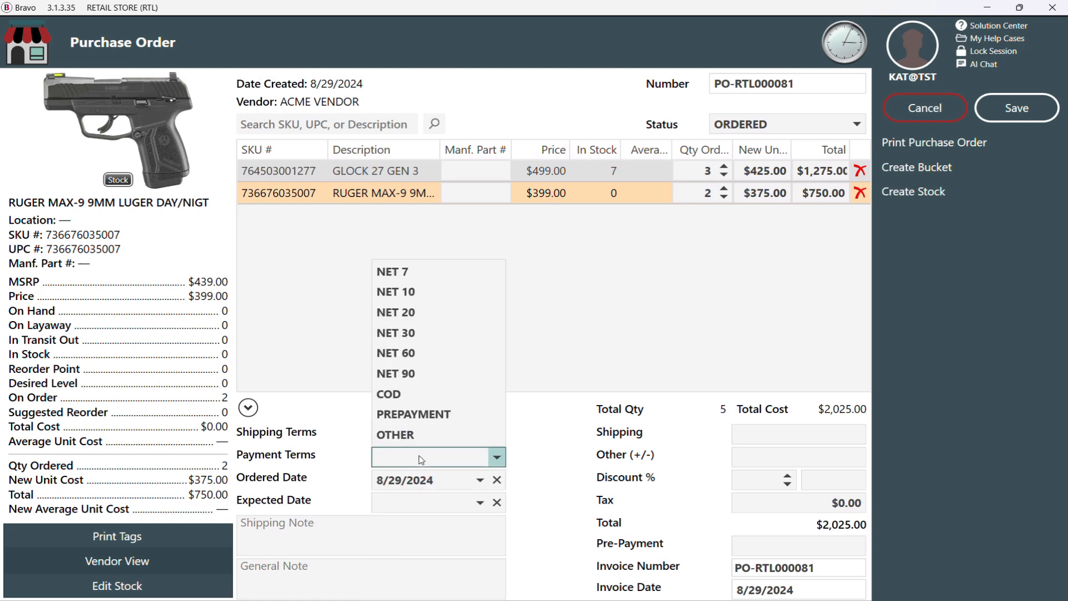
- Set NET 30 payment terms and a 15.00 shipping charge, then save the order
{"action": "left_click", "coordinate": [395, 333]}
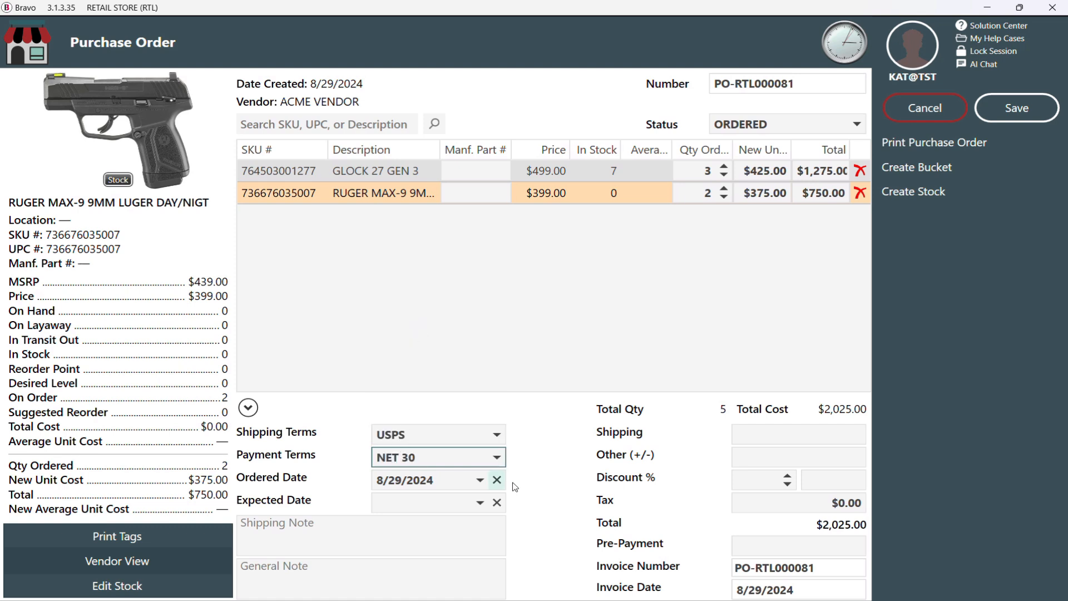
{"action": "left_click", "coordinate": [797, 433]}
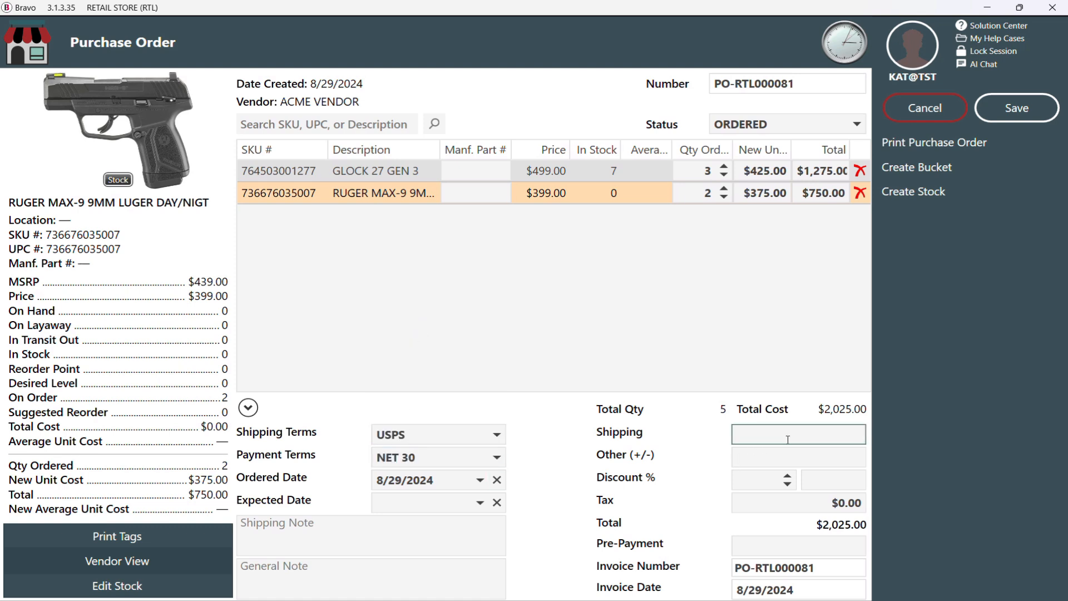
{"action": "type", "text": "15.00"}
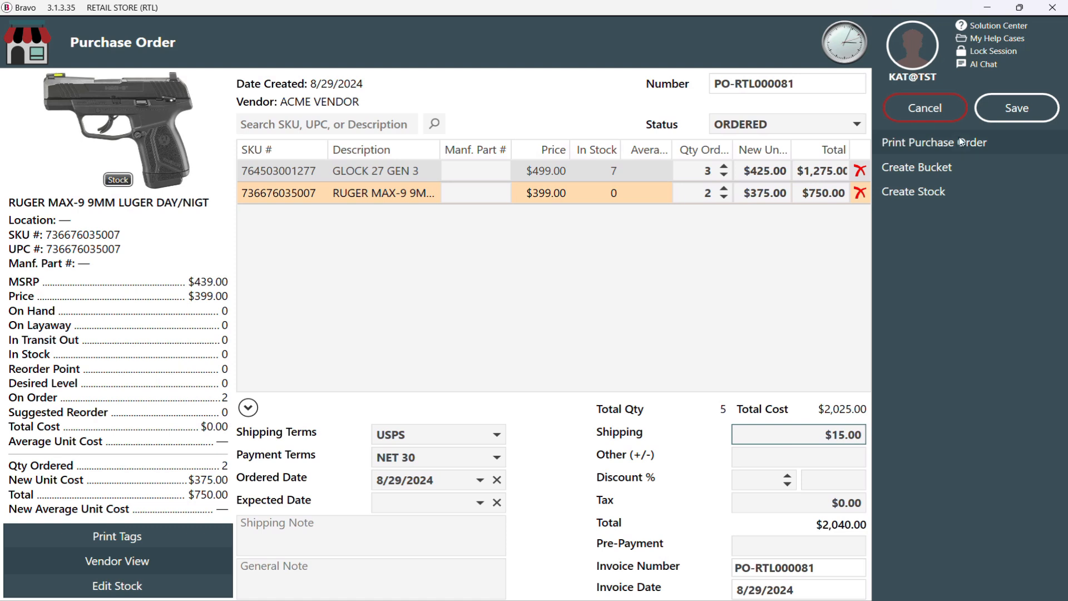
{"action": "mouse_move", "coordinate": [1016, 107]}
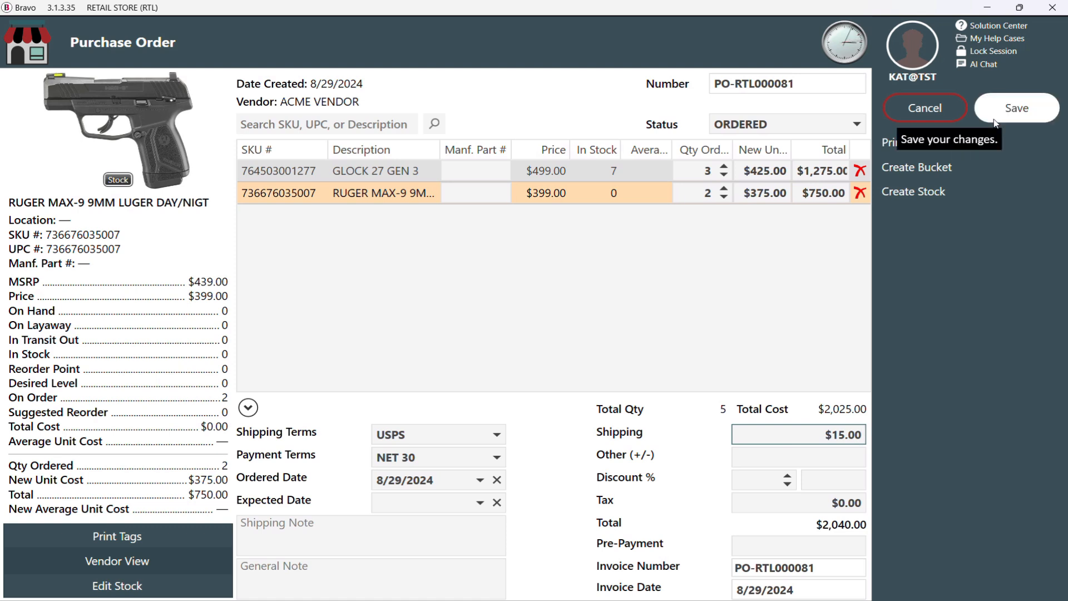
{"action": "left_click", "coordinate": [1014, 107]}
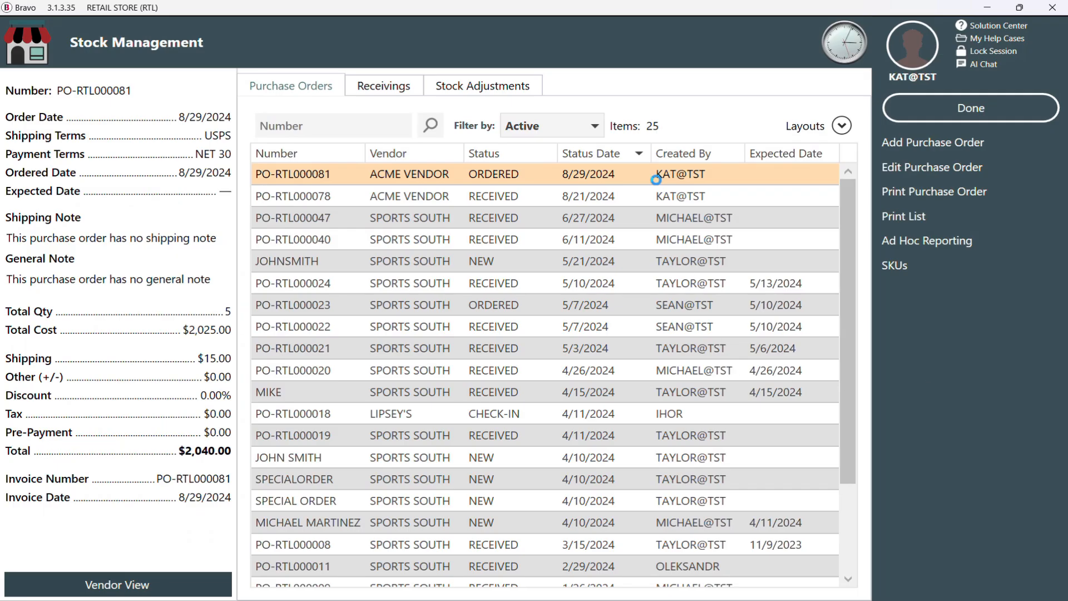
- Reopen PO-RTL000081 and enter serial numbers for two received Glock 27 Gen 3 units
{"action": "left_click", "coordinate": [932, 142]}
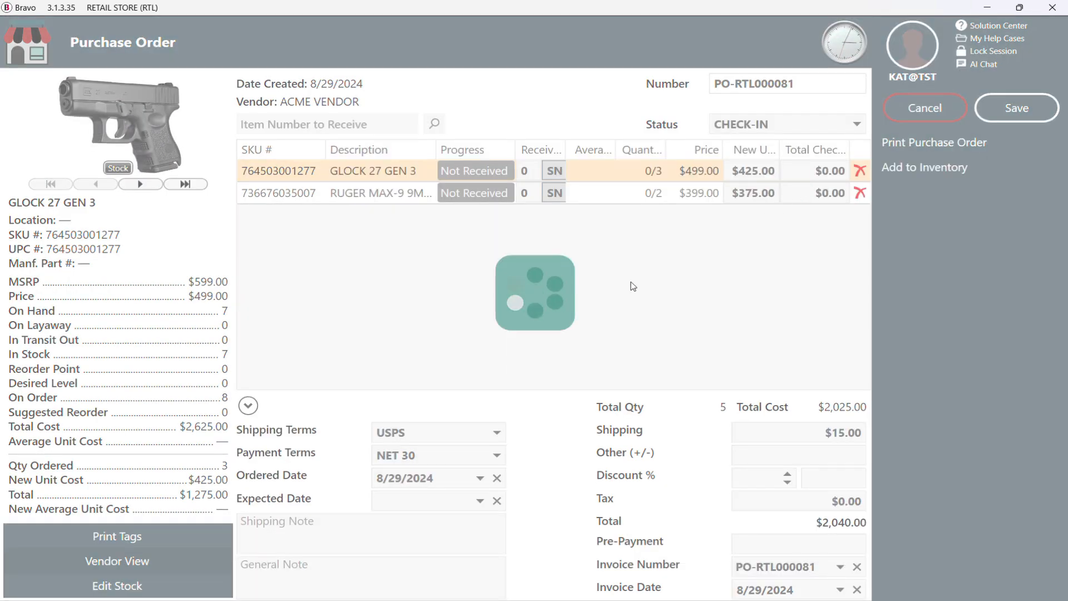
{"action": "left_click", "coordinate": [553, 170]}
{"action": "type", "text": "G"}
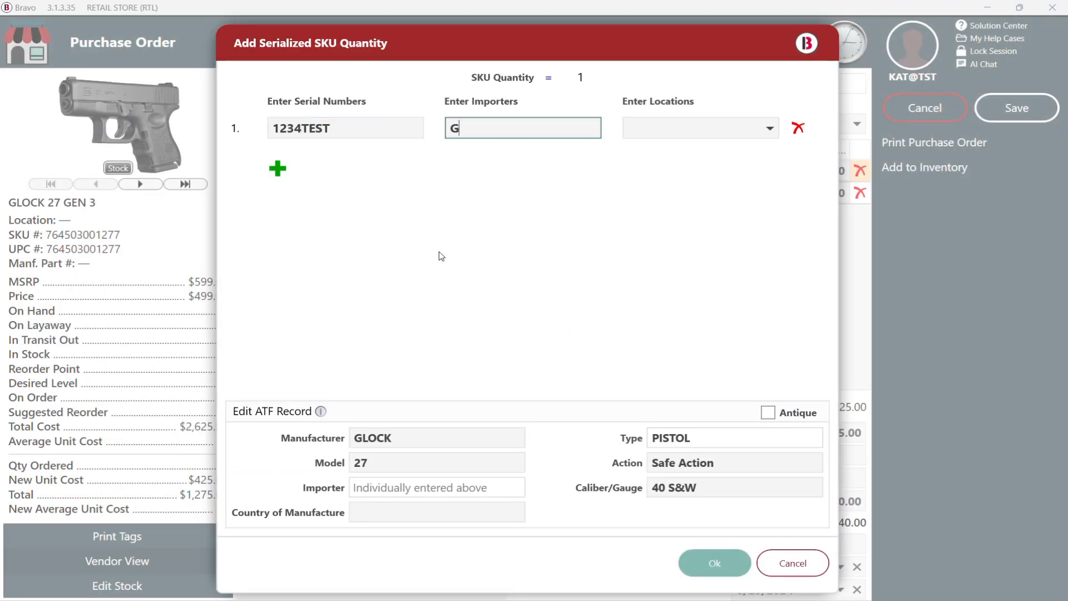
{"action": "left_click", "coordinate": [276, 168]}
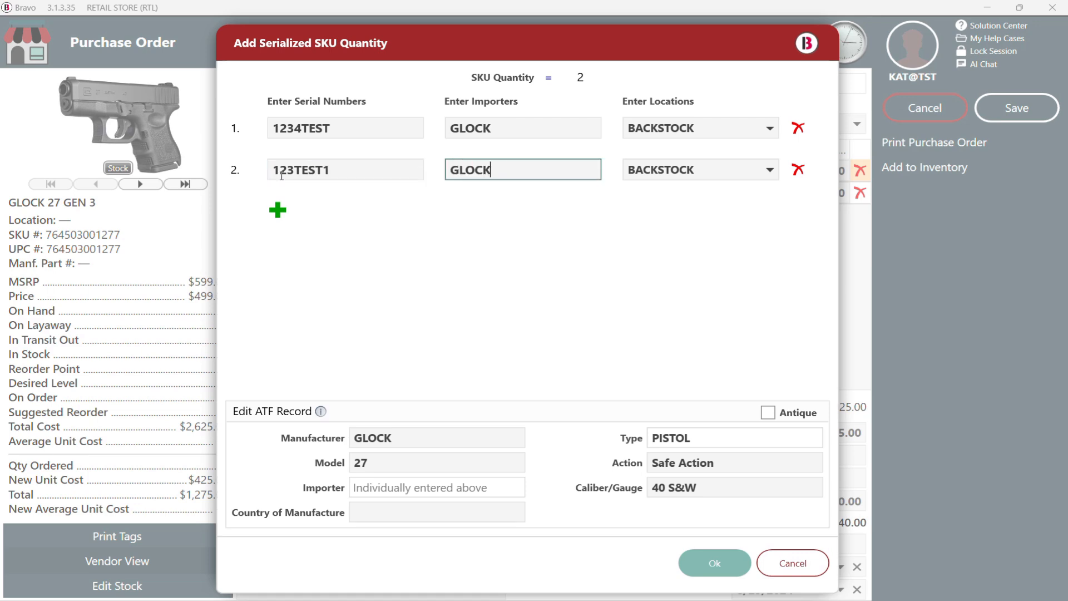
{"action": "left_click", "coordinate": [713, 564]}
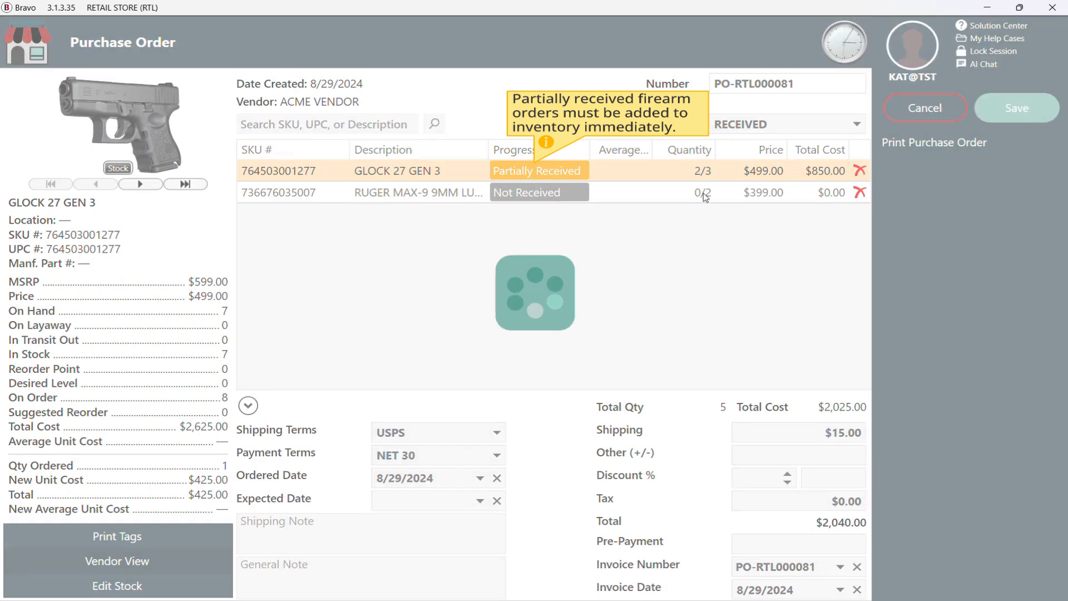
- Print tags for the two received Glock units
{"action": "left_click", "coordinate": [116, 536]}
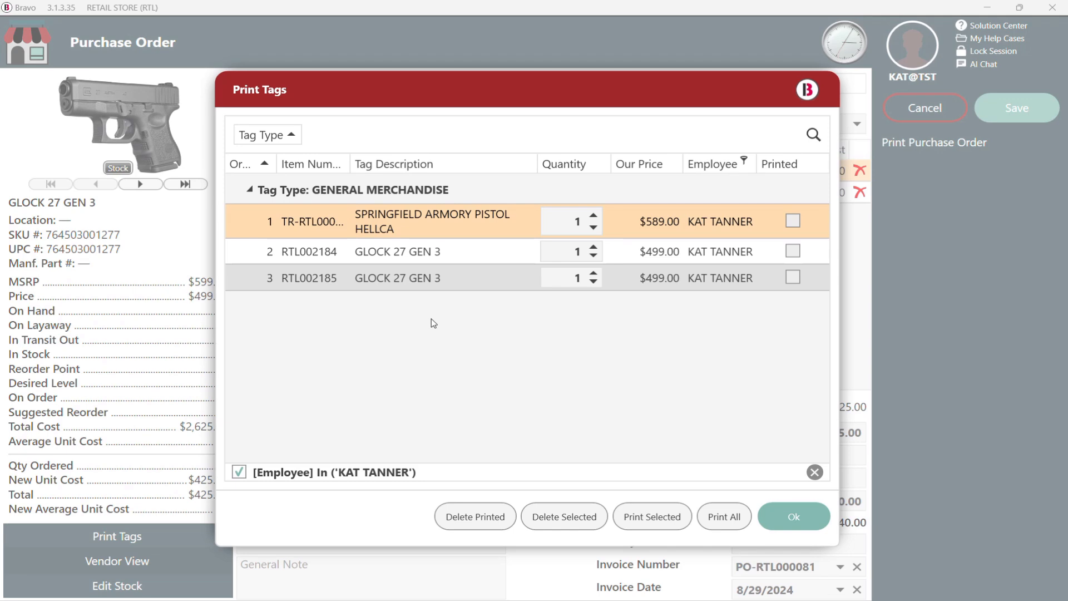
{"action": "mouse_move", "coordinate": [749, 494]}
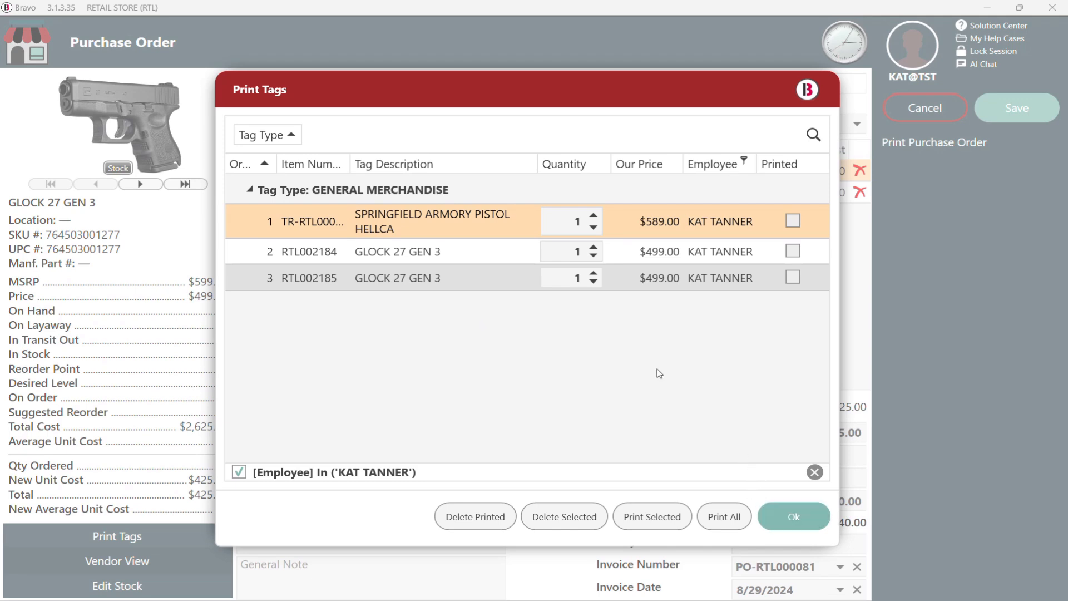
{"action": "left_click", "coordinate": [724, 516]}
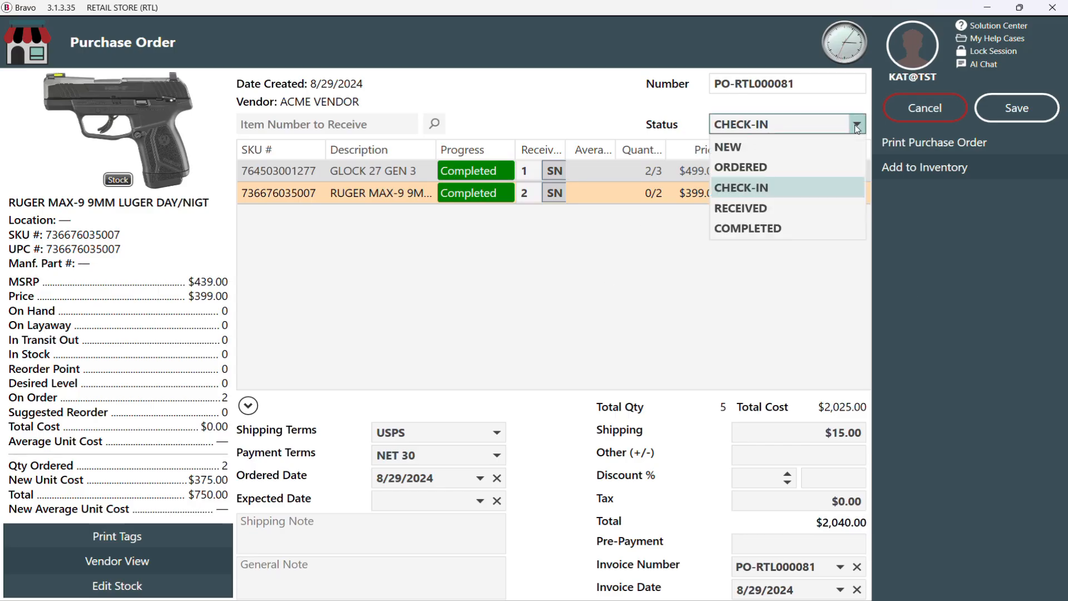
- Check in remaining units with serials, save as received, and print tags for the Glock and Rugers
{"action": "left_click", "coordinate": [741, 208]}
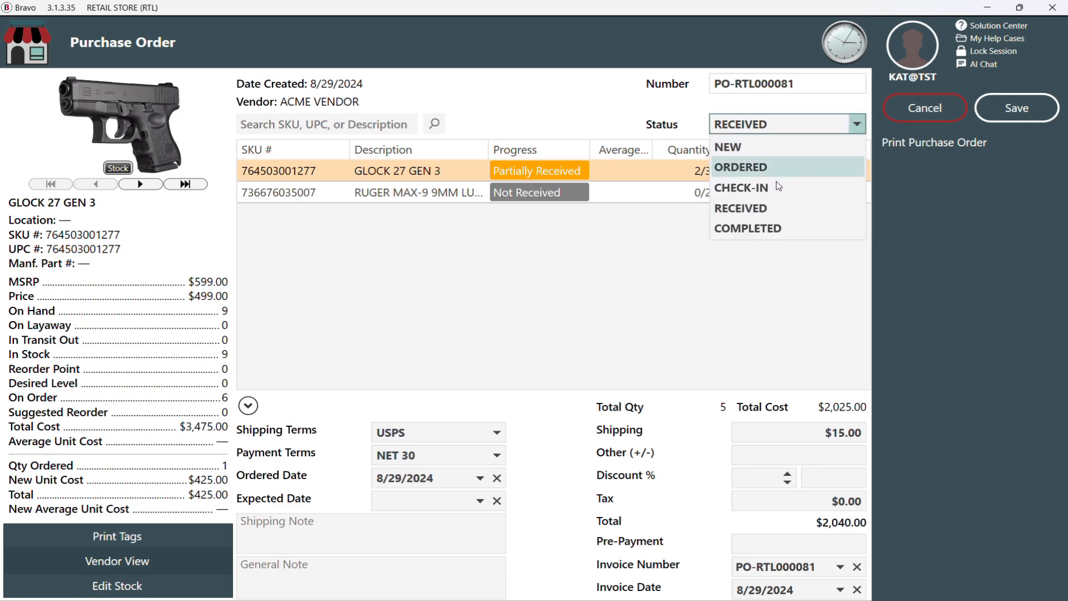
{"action": "left_click", "coordinate": [741, 188]}
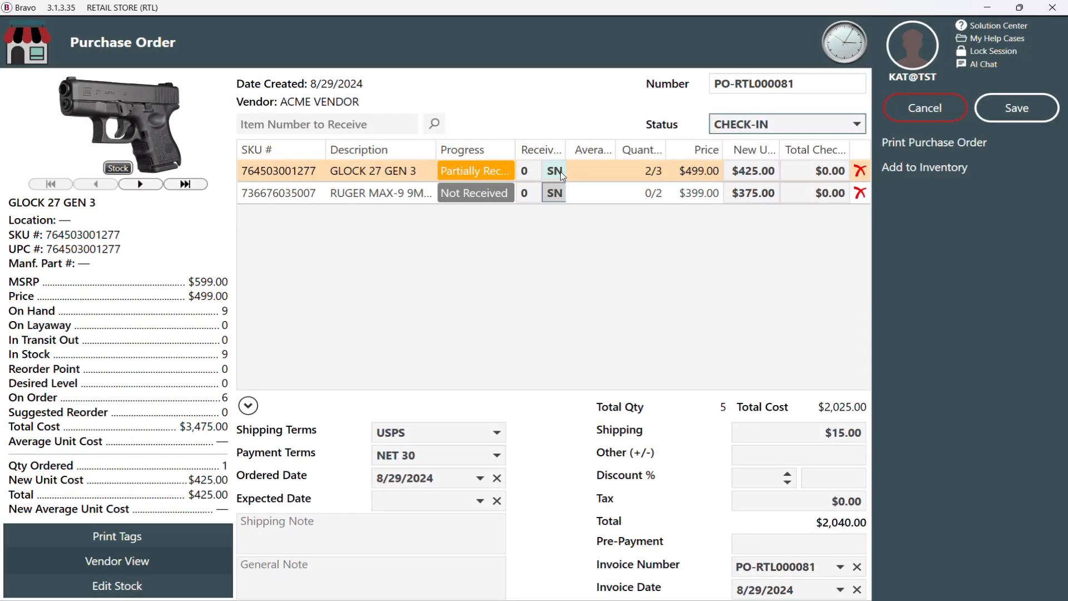
{"action": "left_click", "coordinate": [553, 193]}
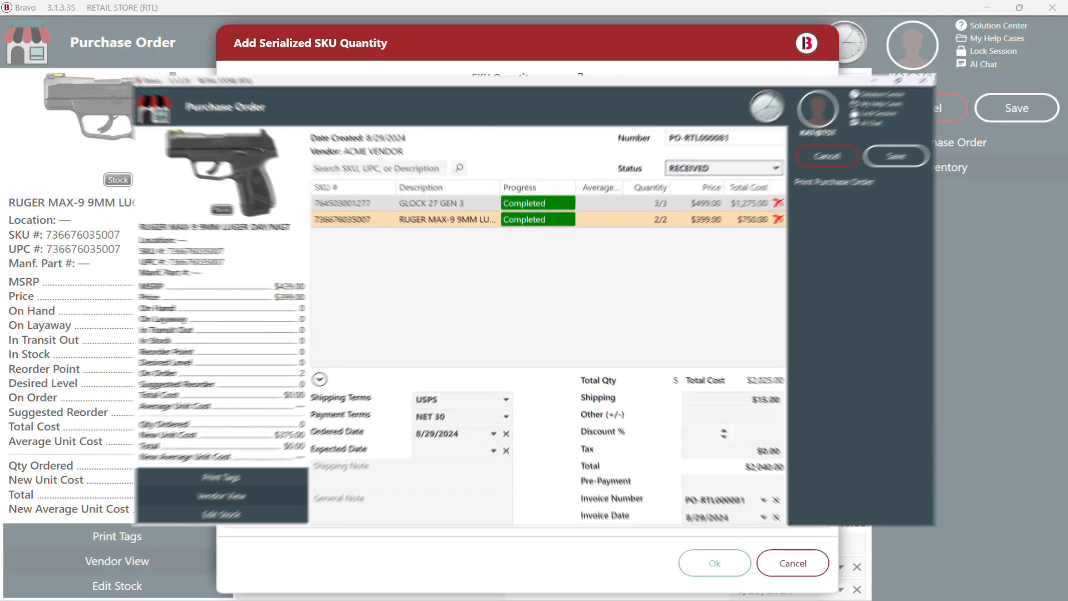
{"action": "left_click", "coordinate": [713, 563]}
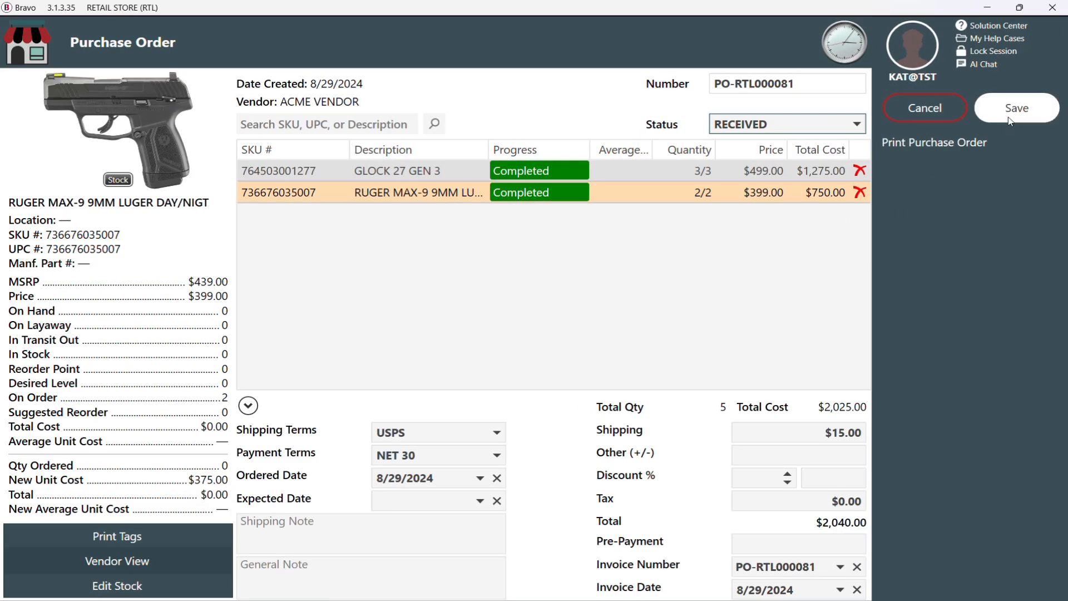
{"action": "left_click", "coordinate": [1015, 108]}
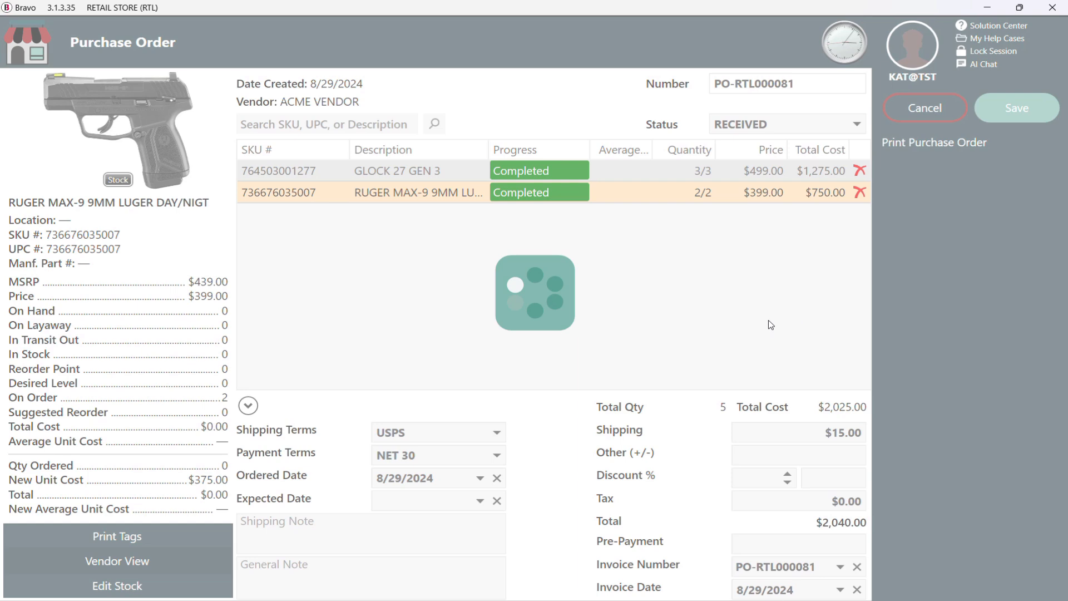
{"action": "left_click", "coordinate": [117, 537]}
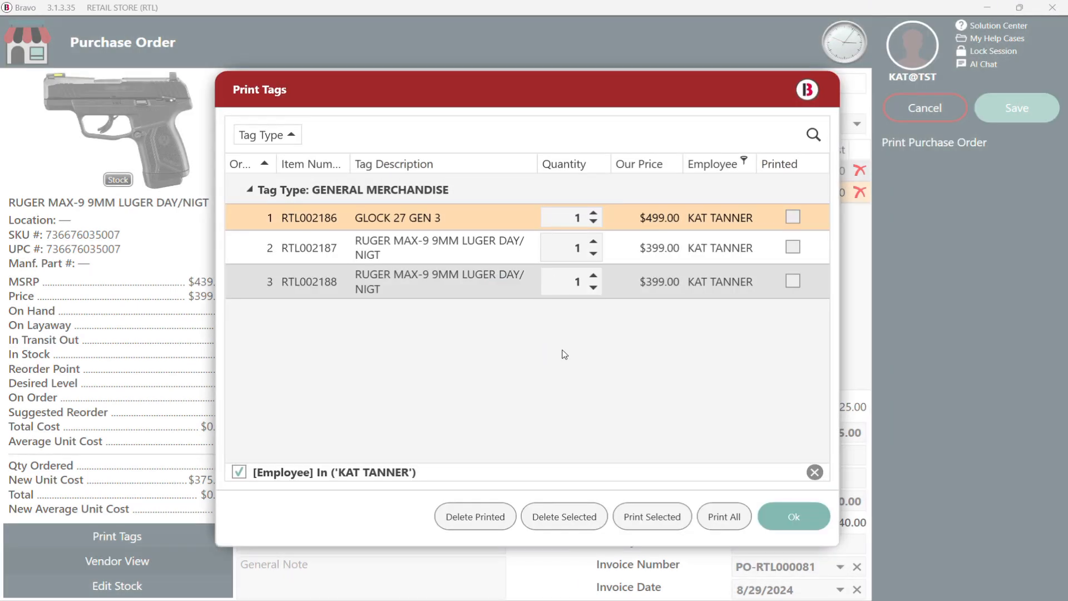
{"action": "left_click", "coordinate": [792, 515]}
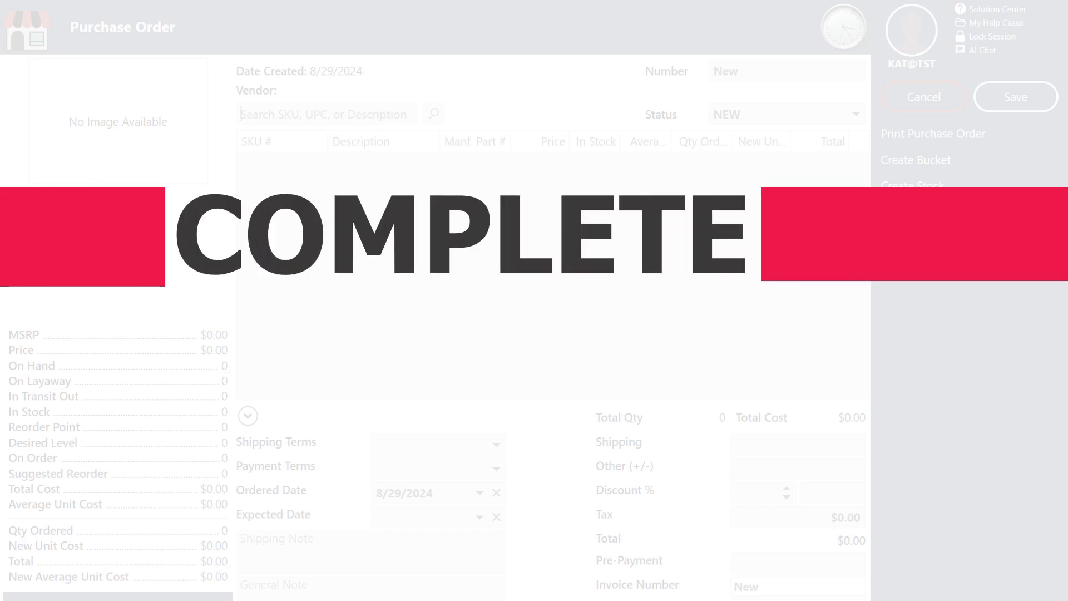
- Save PO-RTL000081 as COMPLETED and reopen it from the Completed purchase orders list
{"action": "left_click", "coordinate": [1014, 97]}
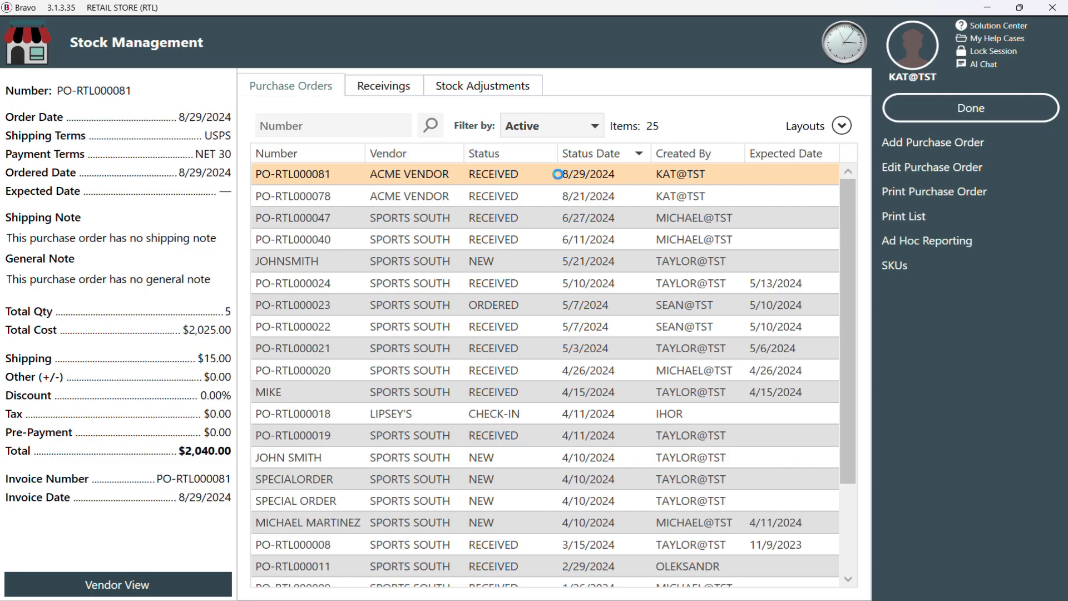
{"action": "left_click", "coordinate": [932, 166]}
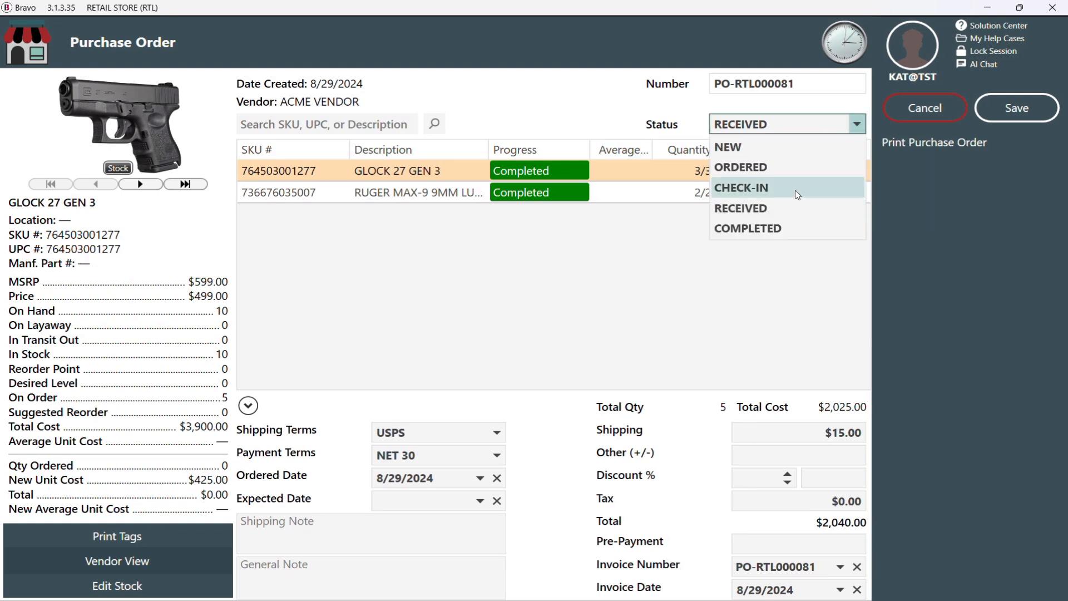
{"action": "mouse_move", "coordinate": [783, 208]}
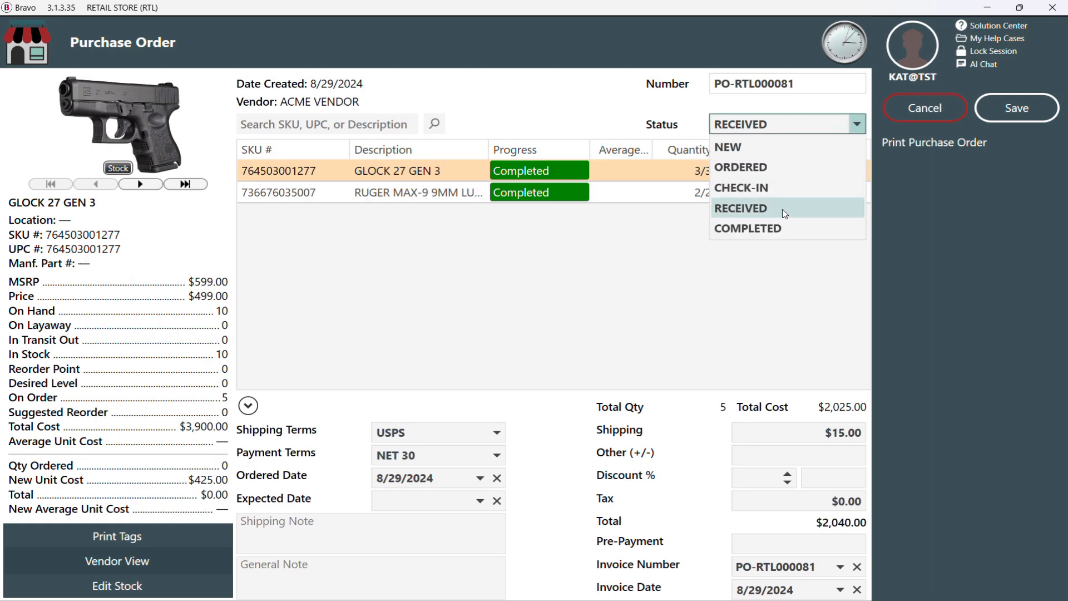
{"action": "mouse_move", "coordinate": [783, 228]}
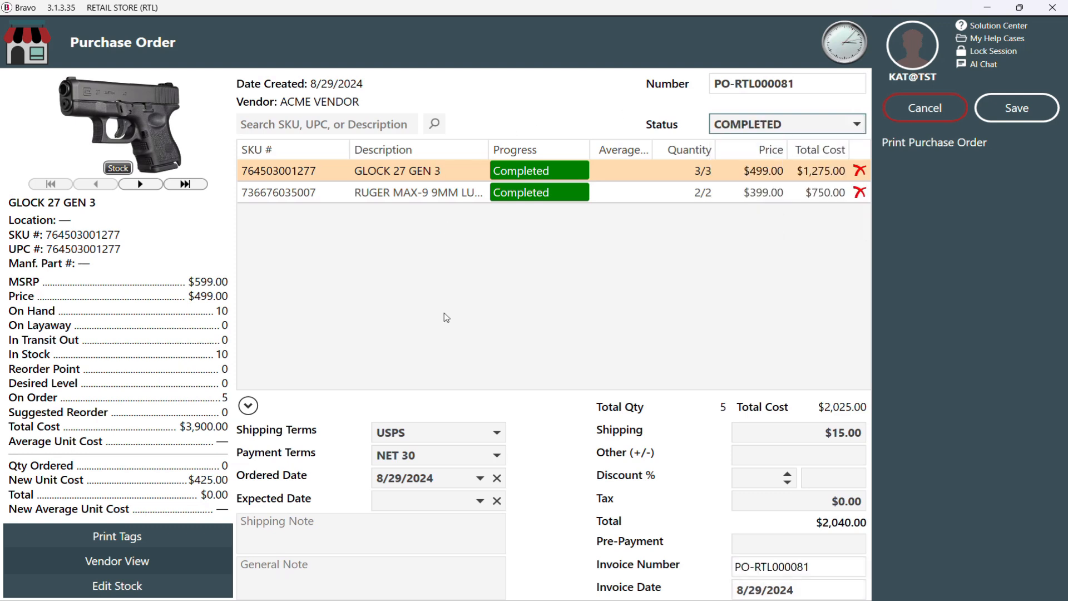
{"action": "left_click", "coordinate": [1016, 107]}
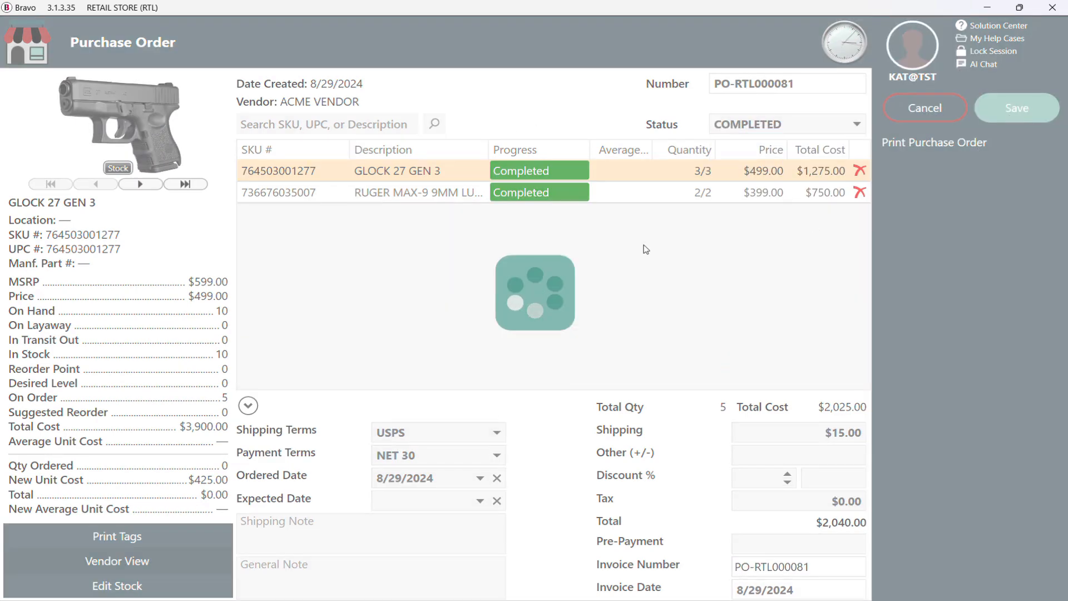
{"action": "left_click", "coordinate": [923, 107]}
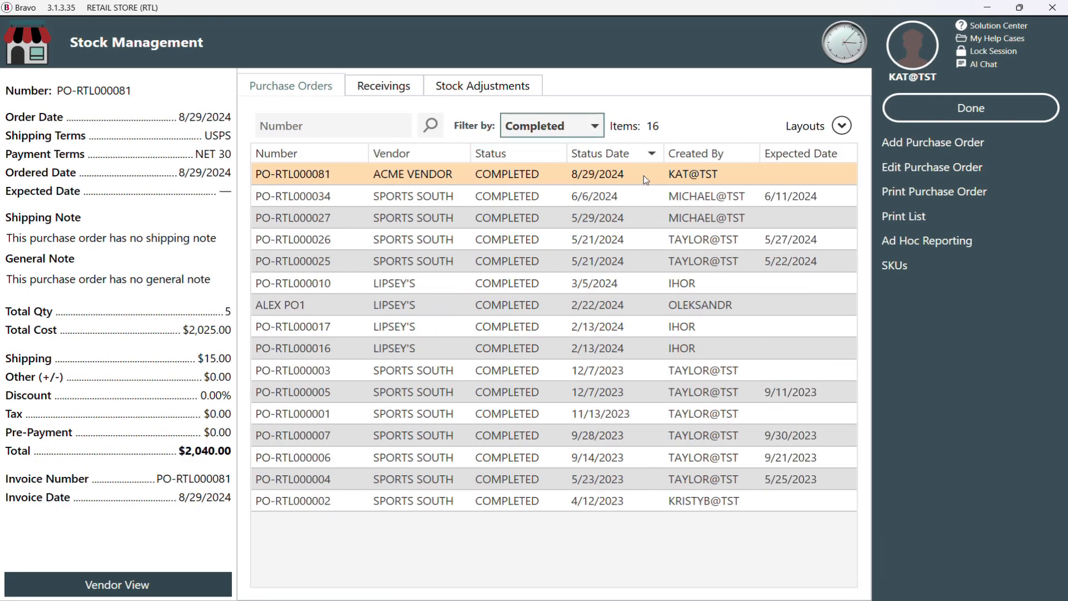
{"action": "left_click", "coordinate": [932, 167]}
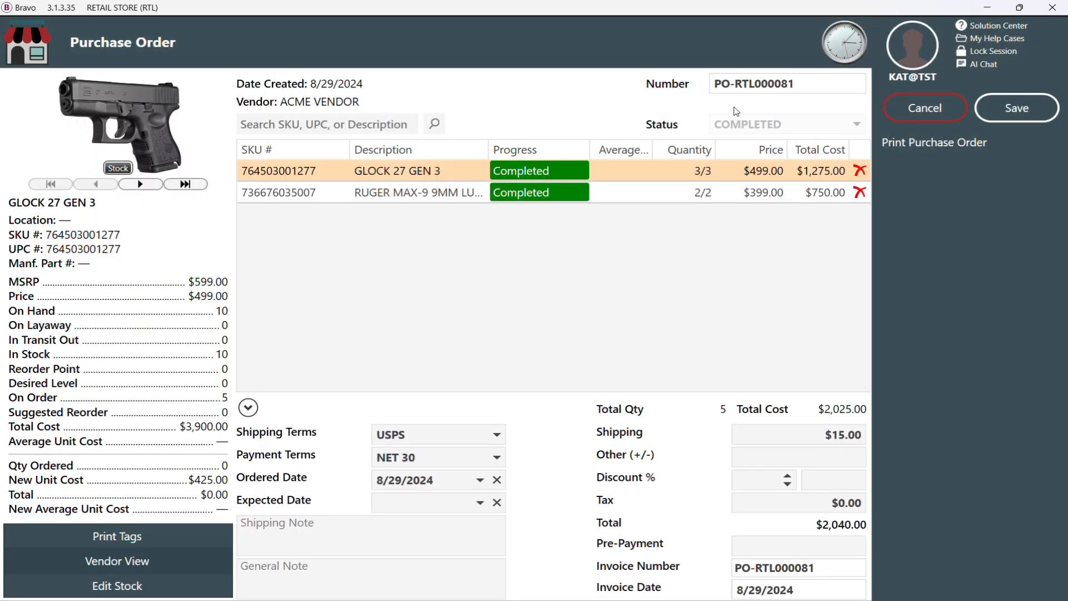